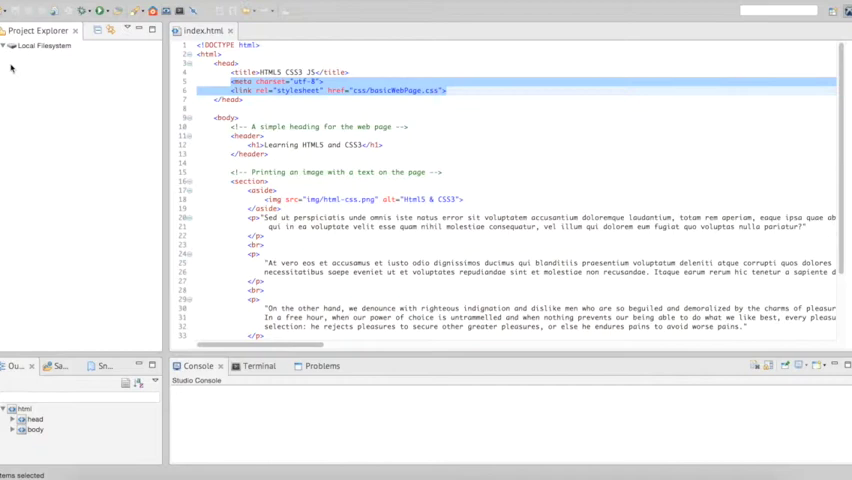
Step: Expand Local Filesystem and the Documents folder in the Project Explorer tree
left_click(6, 46)
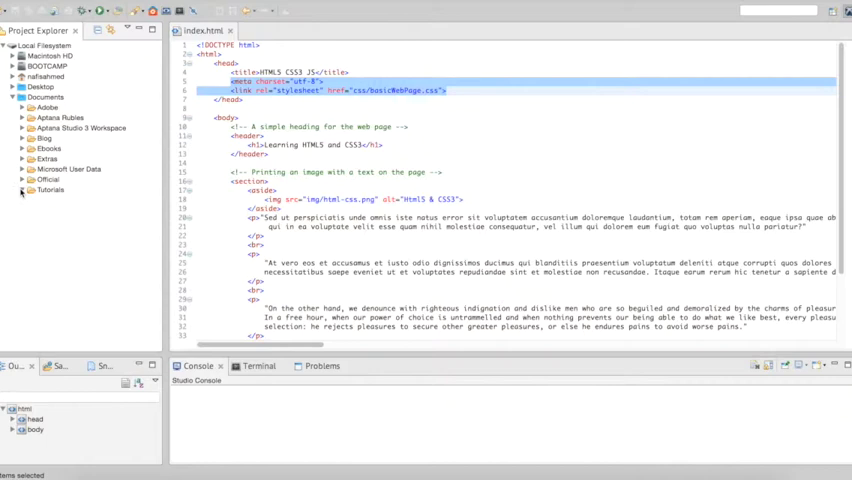
left_click(20, 188)
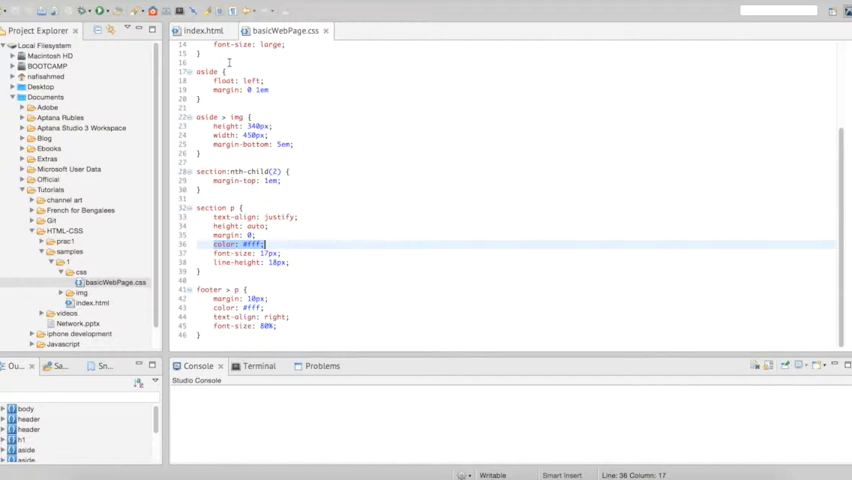
scroll("up", 3)
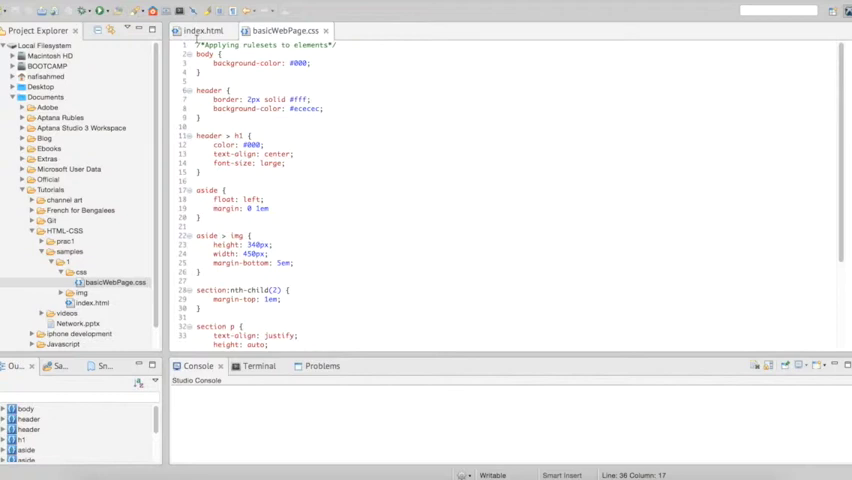
left_click(204, 30)
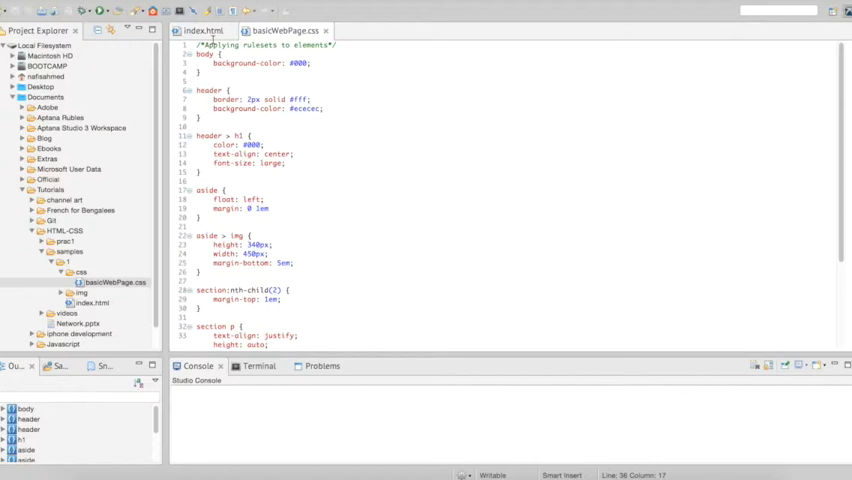
left_click(200, 30)
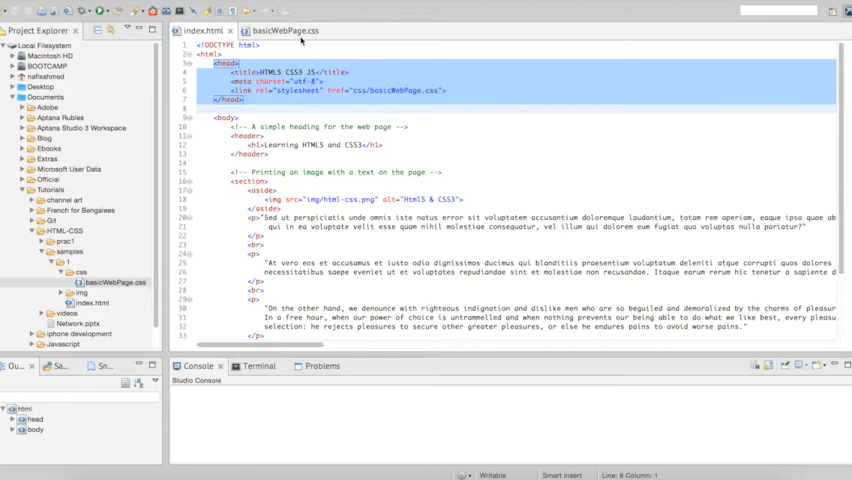
left_click(284, 30)
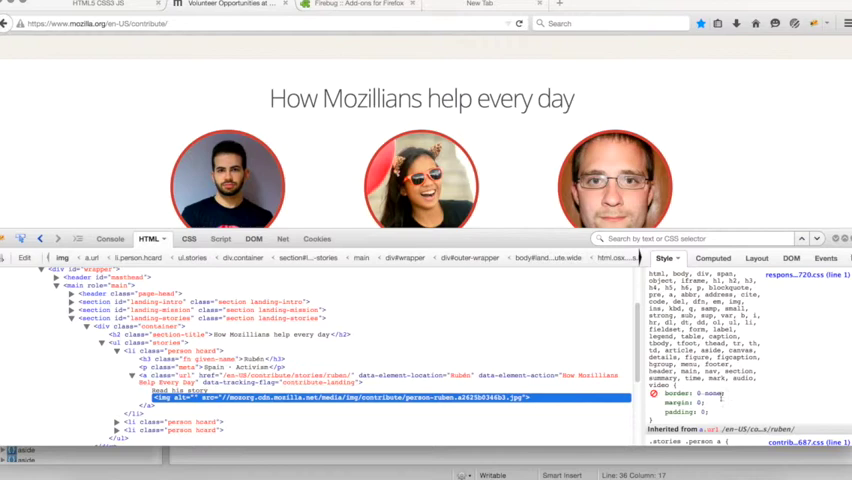
mouse_move(244, 178)
type("5px dotted #f5f")
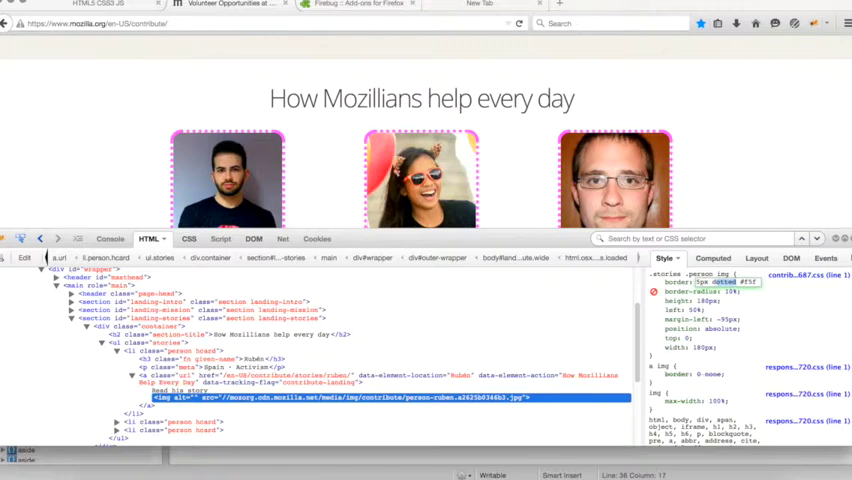
scroll("down", 3)
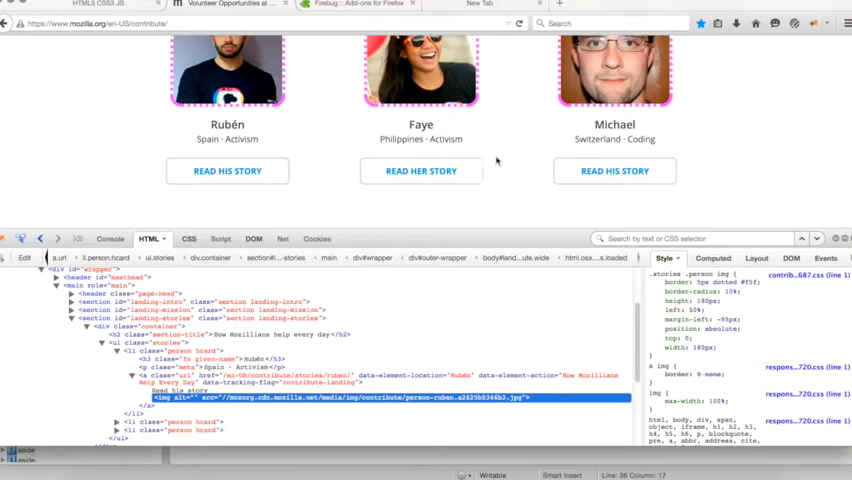
scroll("up", 3)
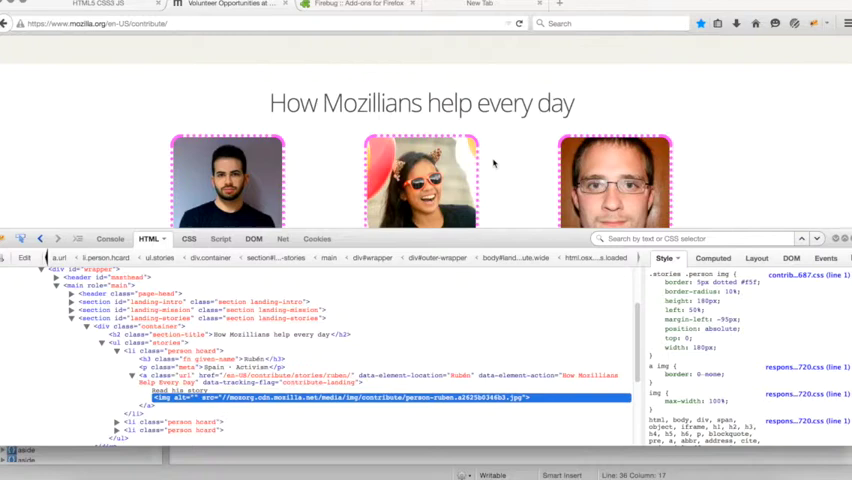